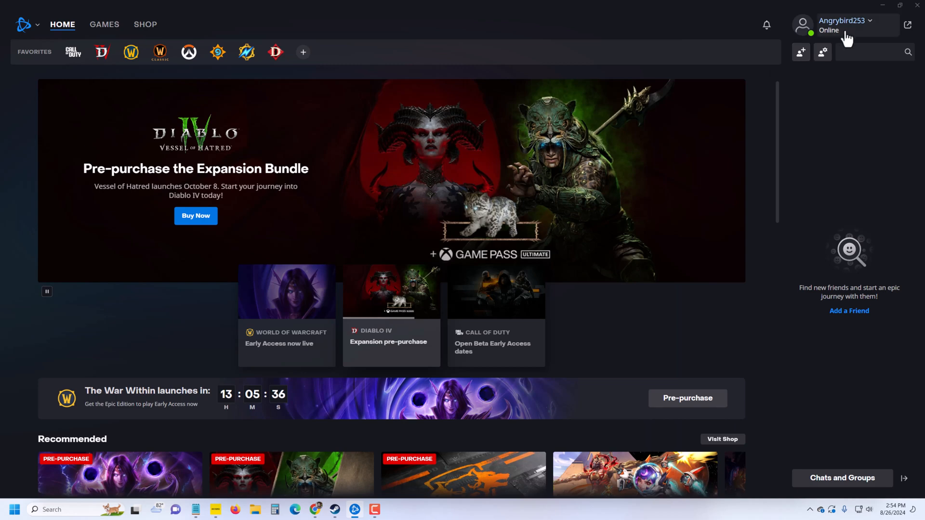
mouse_move(73, 52)
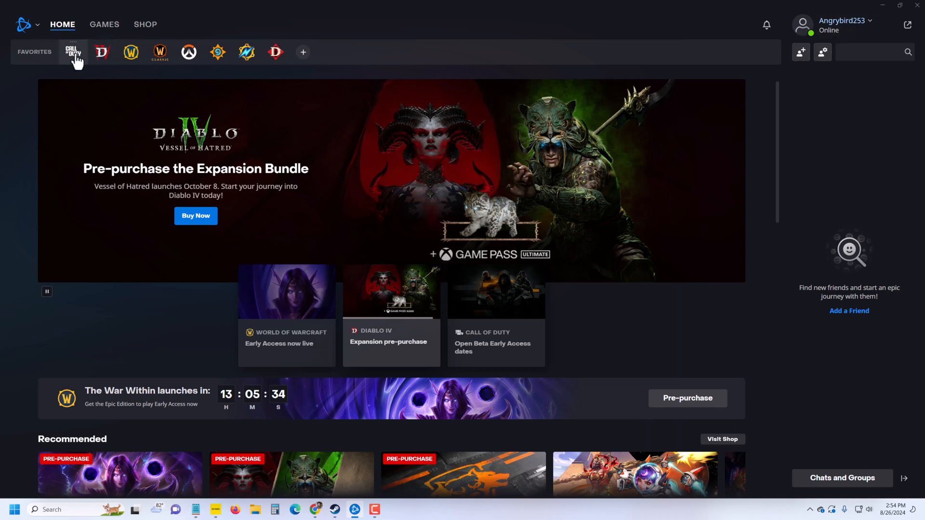
Go to the Call of Duty game page from the Favorites bar
click(73, 53)
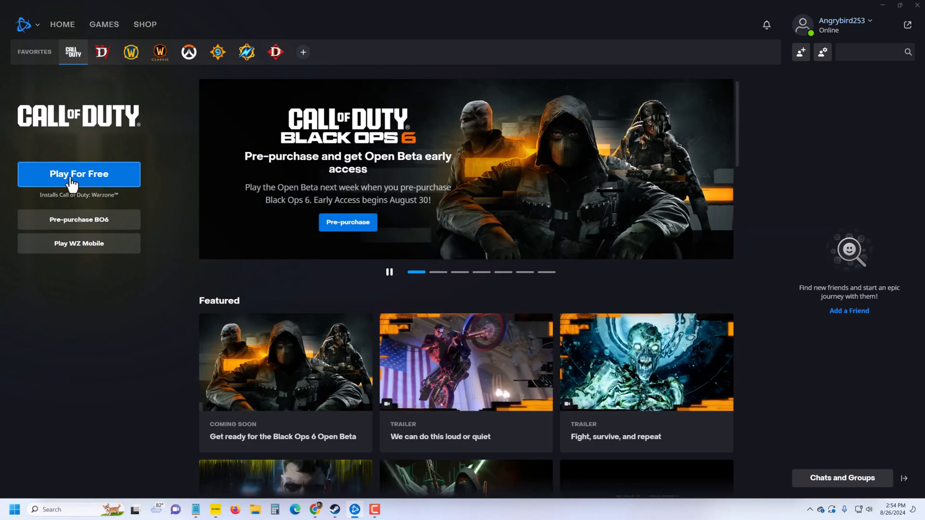
Start the free Warzone install, confirming a phone number is already added and keeping the default location
click(78, 173)
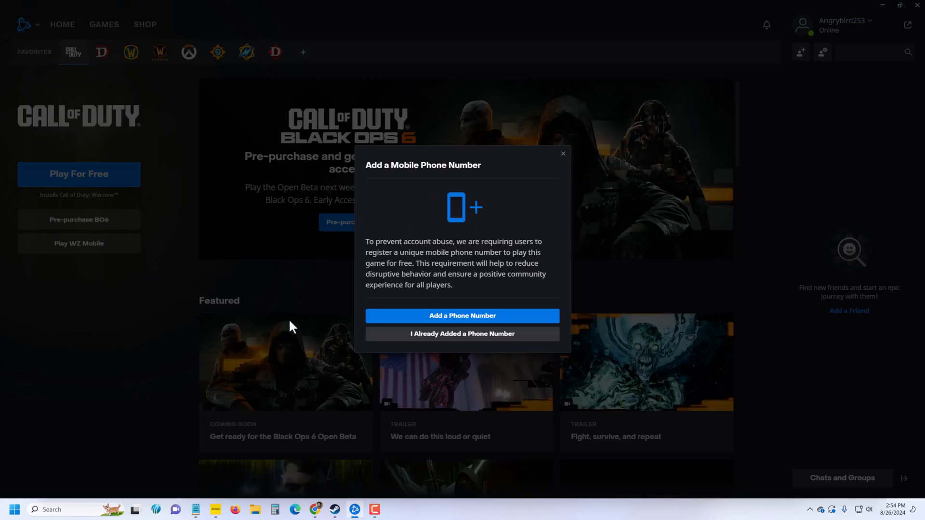
mouse_move(433, 341)
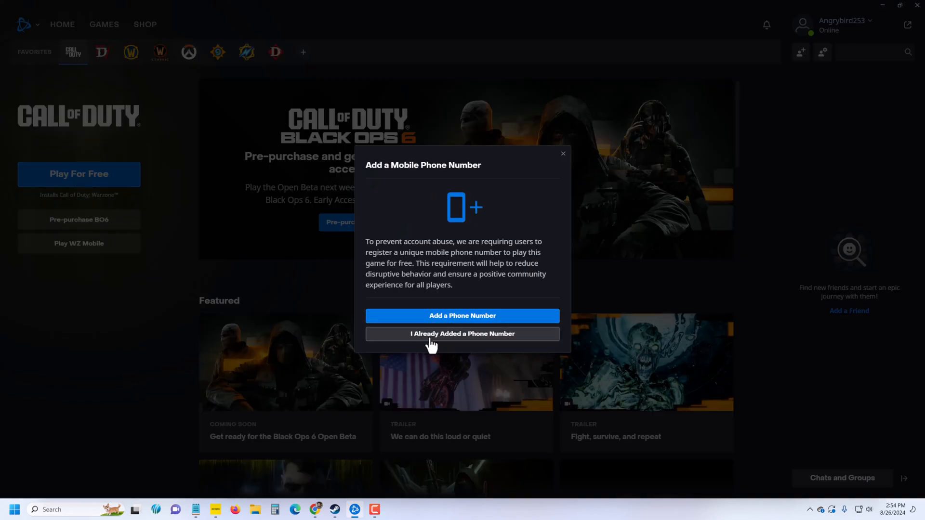
click(462, 333)
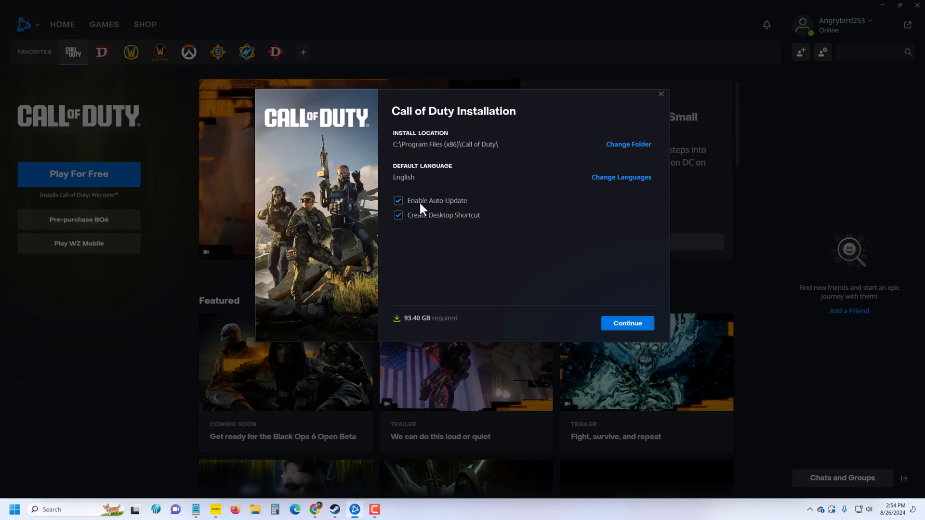
mouse_move(409, 325)
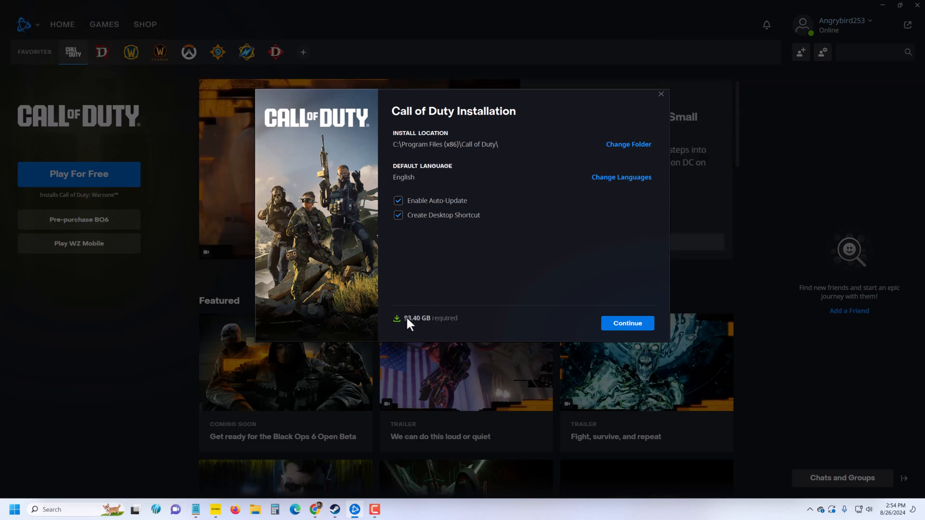
mouse_move(431, 328)
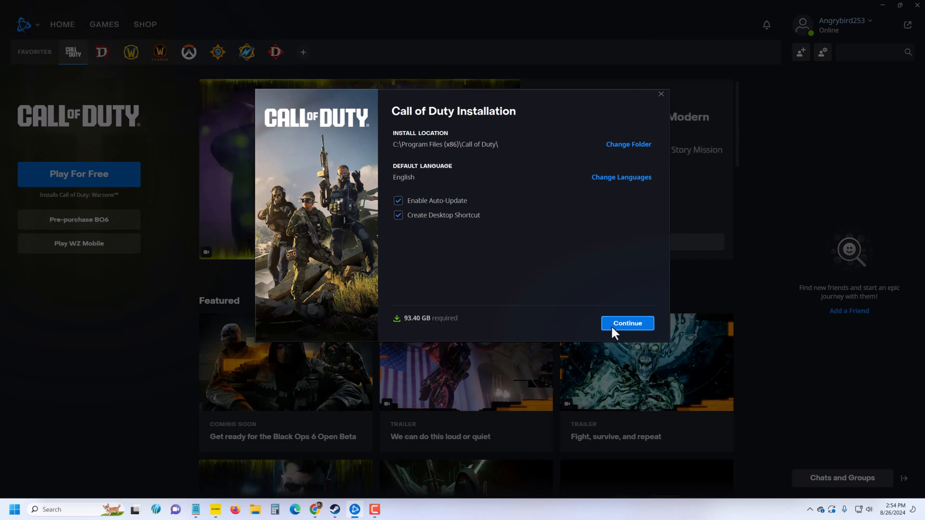
click(627, 323)
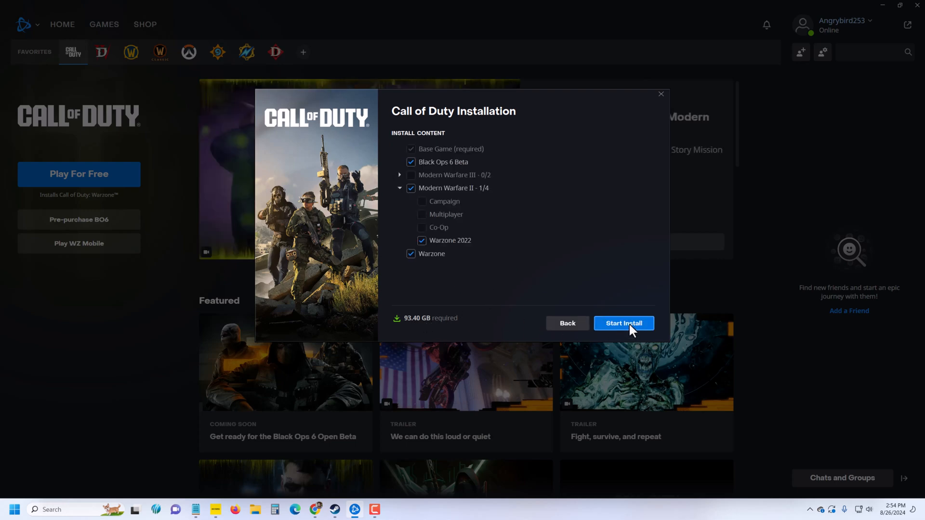
click(623, 323)
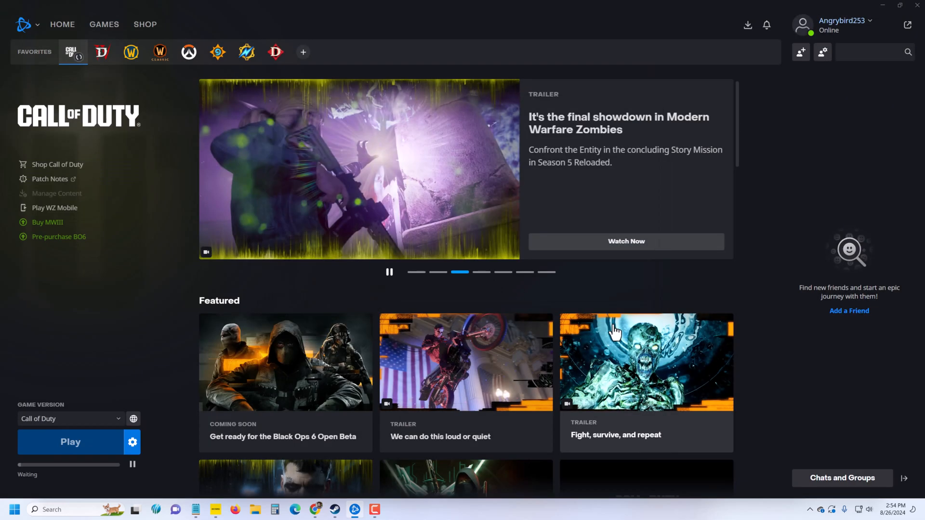
Pause the Call of Duty download while it sits at 0%
click(70, 443)
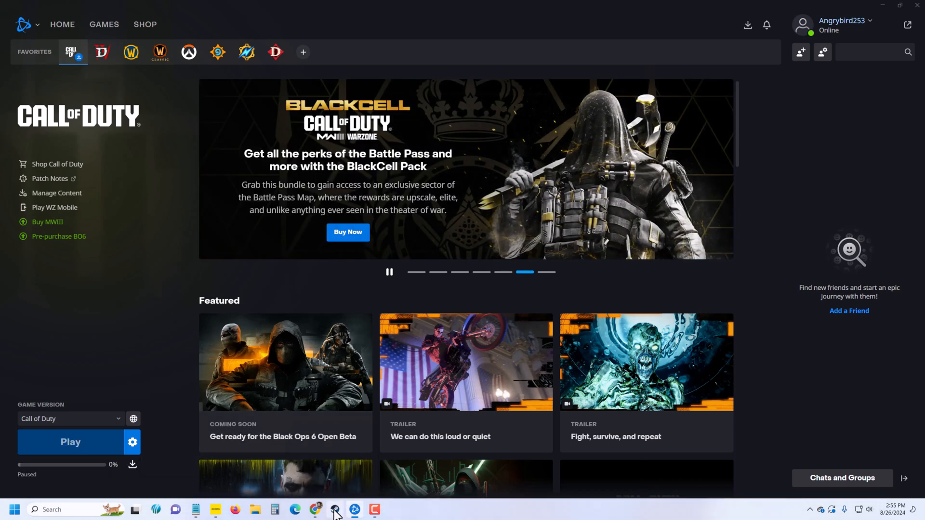
Switch to Steam and search the store for 'call of duty'
click(334, 509)
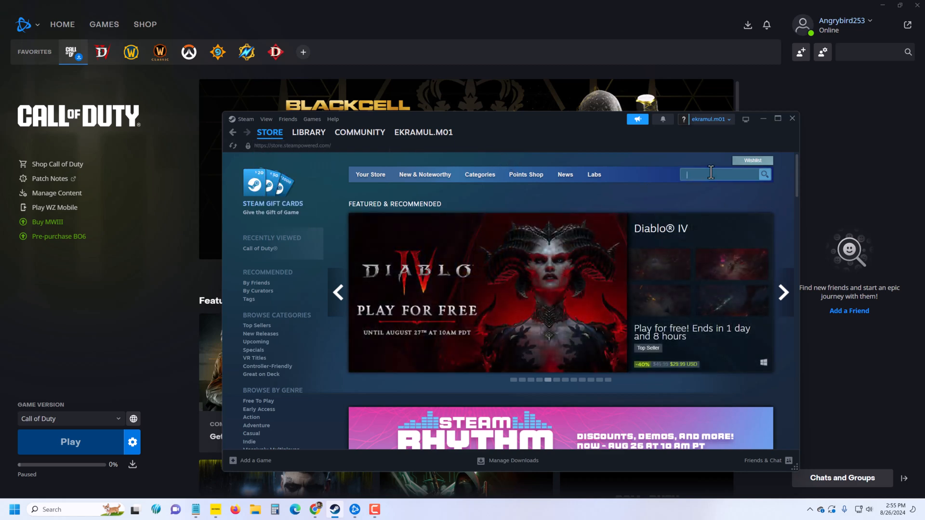
text(wa)
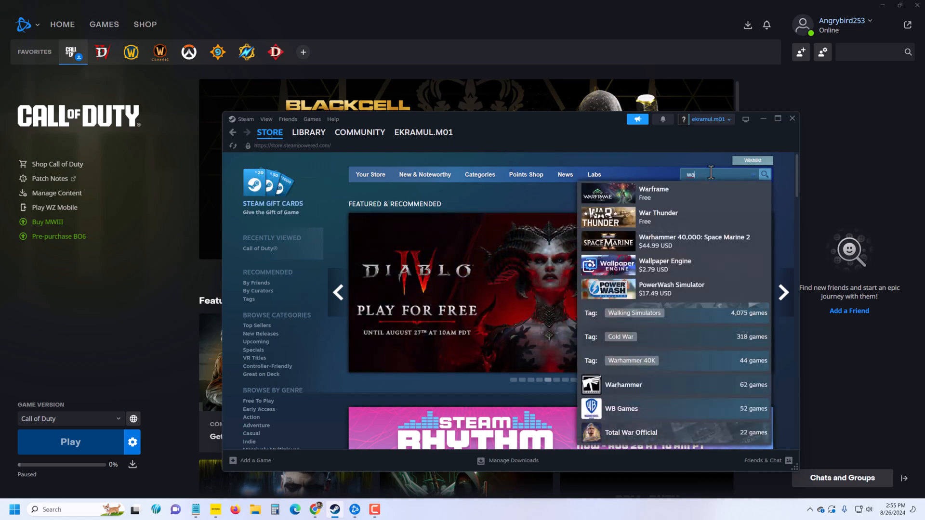
text(call of duty)
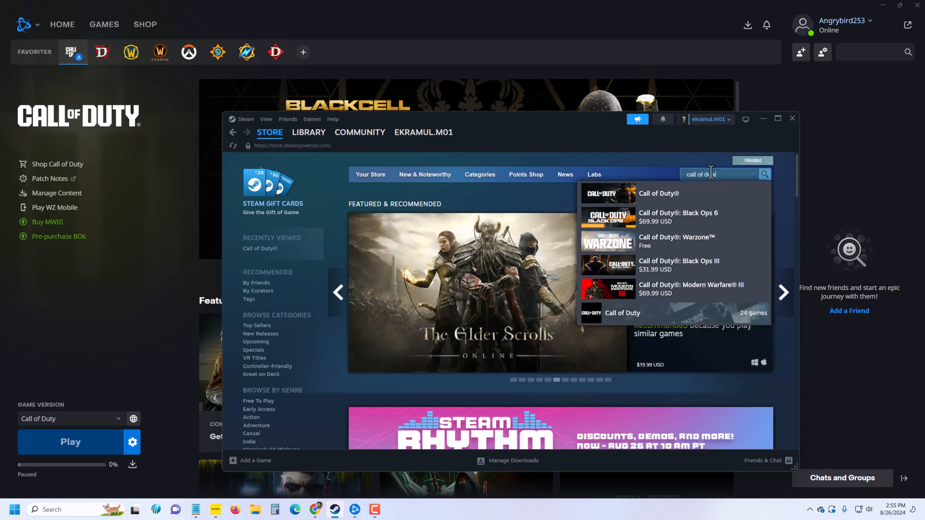
mouse_move(614, 249)
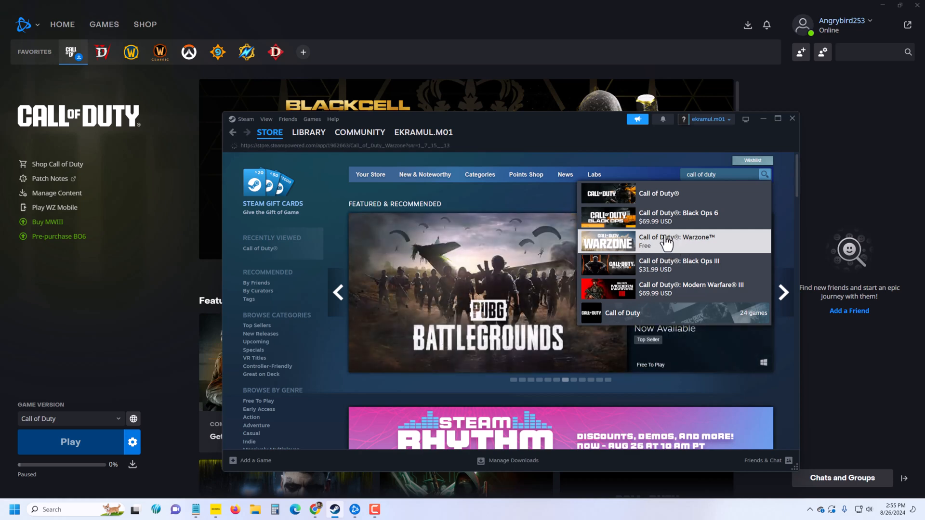
Pick Call of Duty®: Warzone™ from the suggestions and scroll to its Play Game offer
click(676, 241)
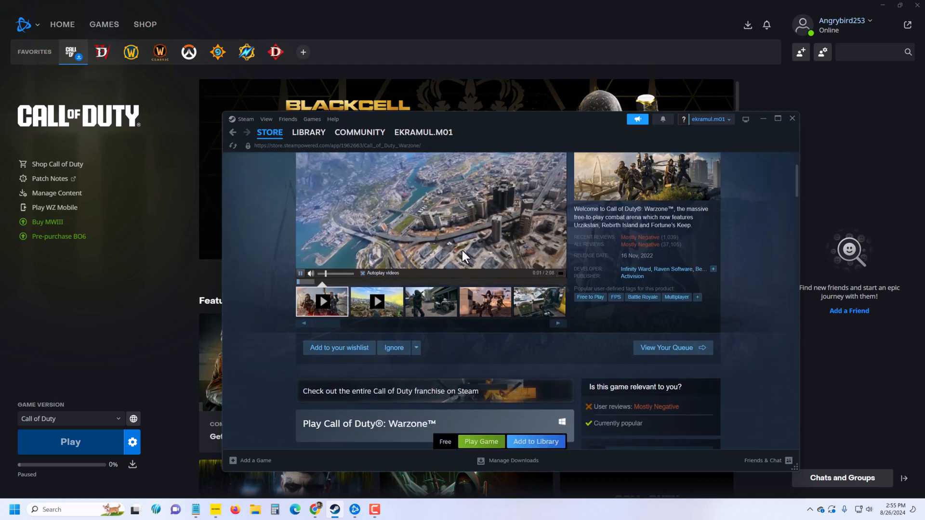
scroll(down, 3)
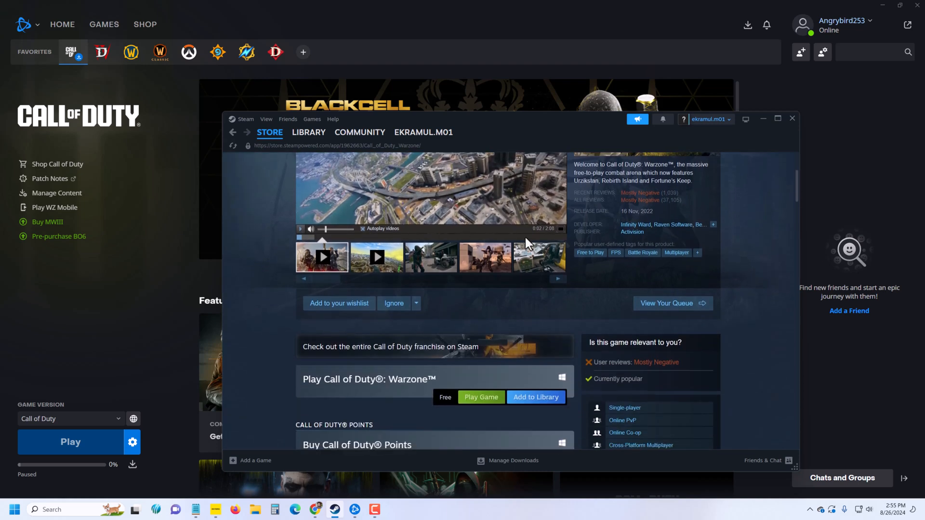
scroll(down, 3)
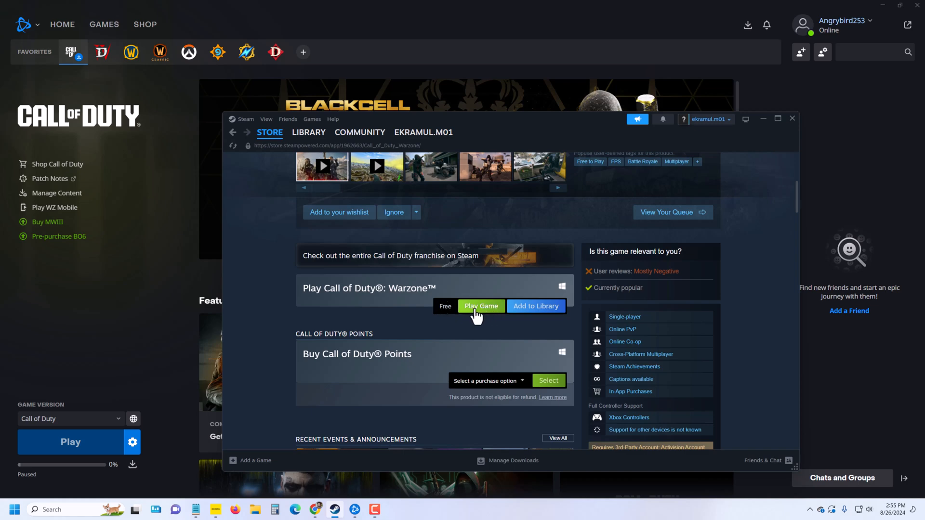
mouse_move(501, 282)
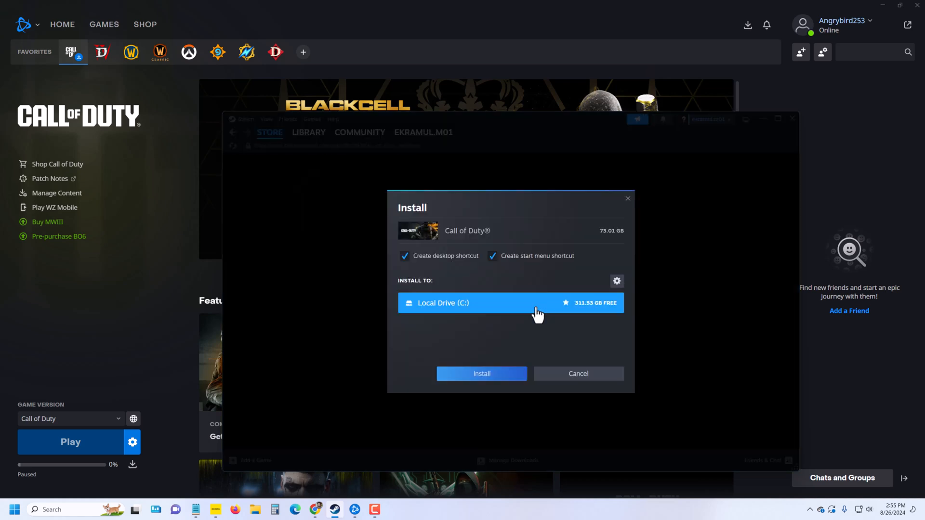
mouse_move(553, 322)
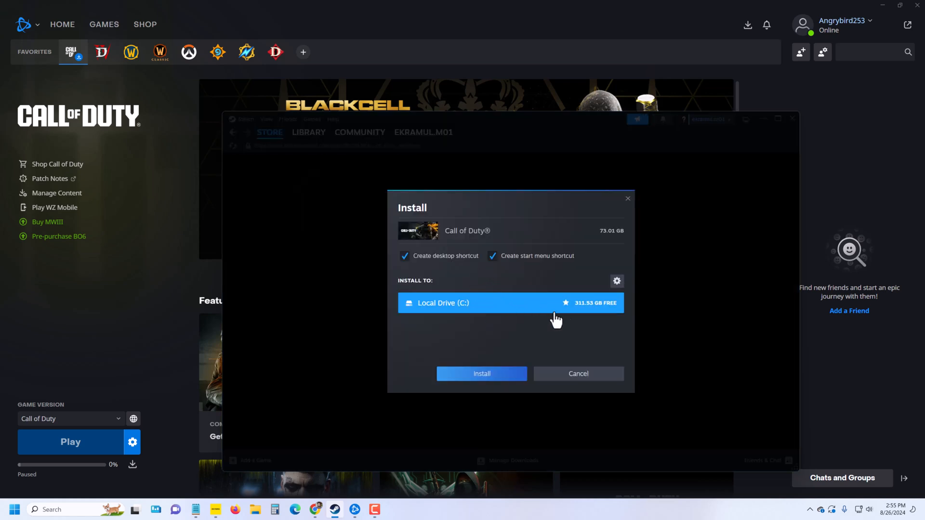
mouse_move(592, 311)
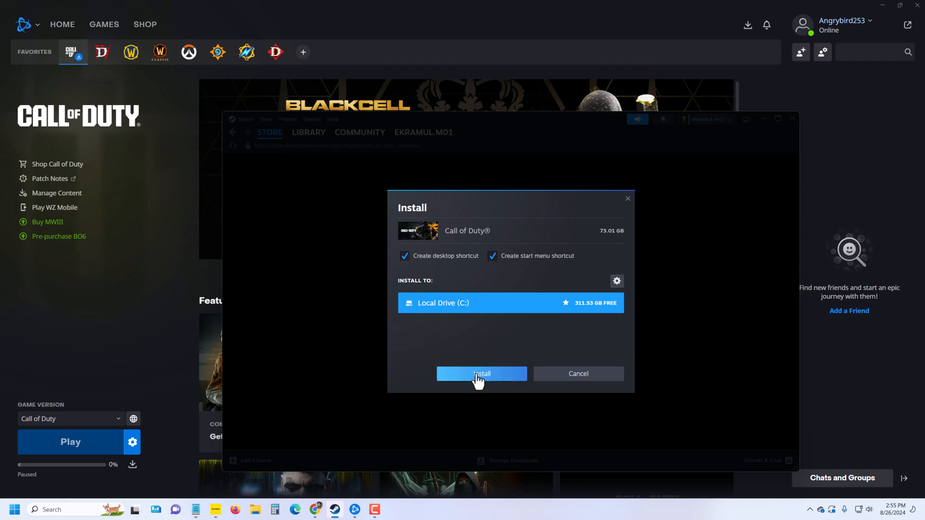
Confirm installing Call of Duty® to Local Drive (C:) so the download begins
click(481, 374)
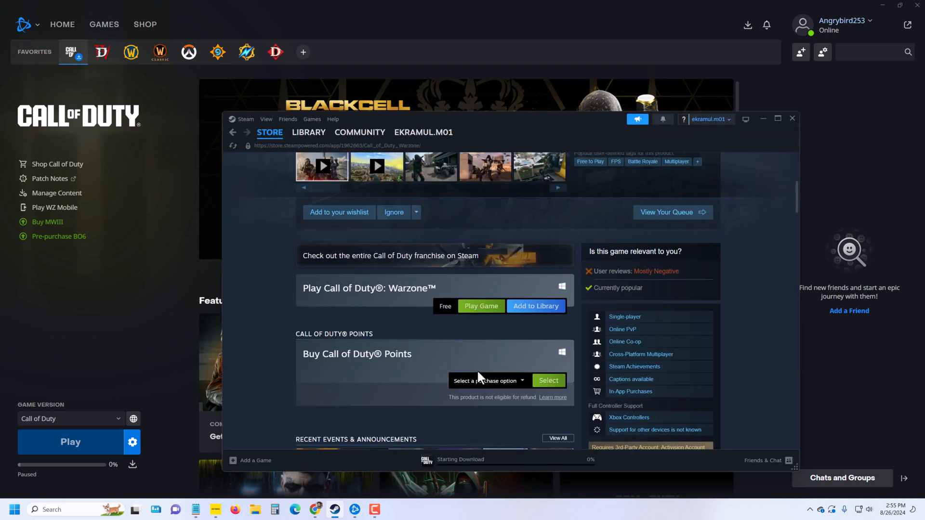
mouse_move(483, 359)
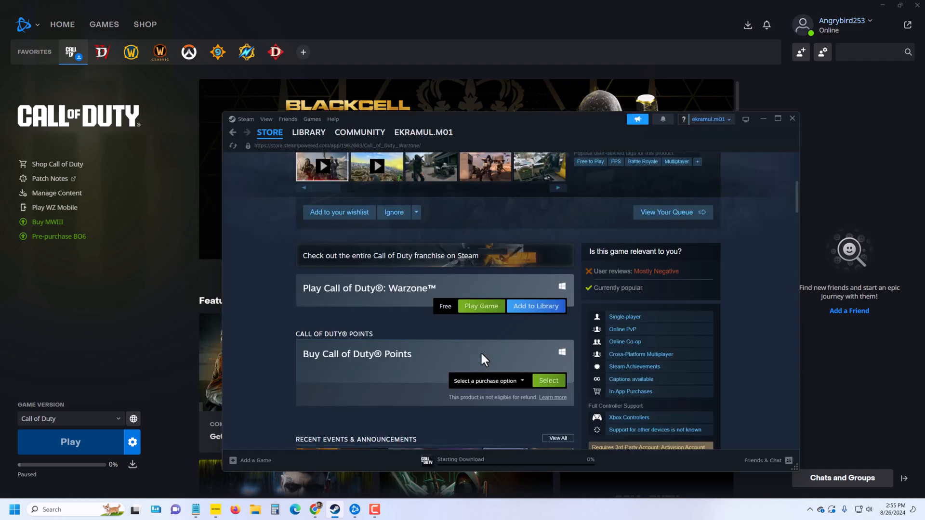